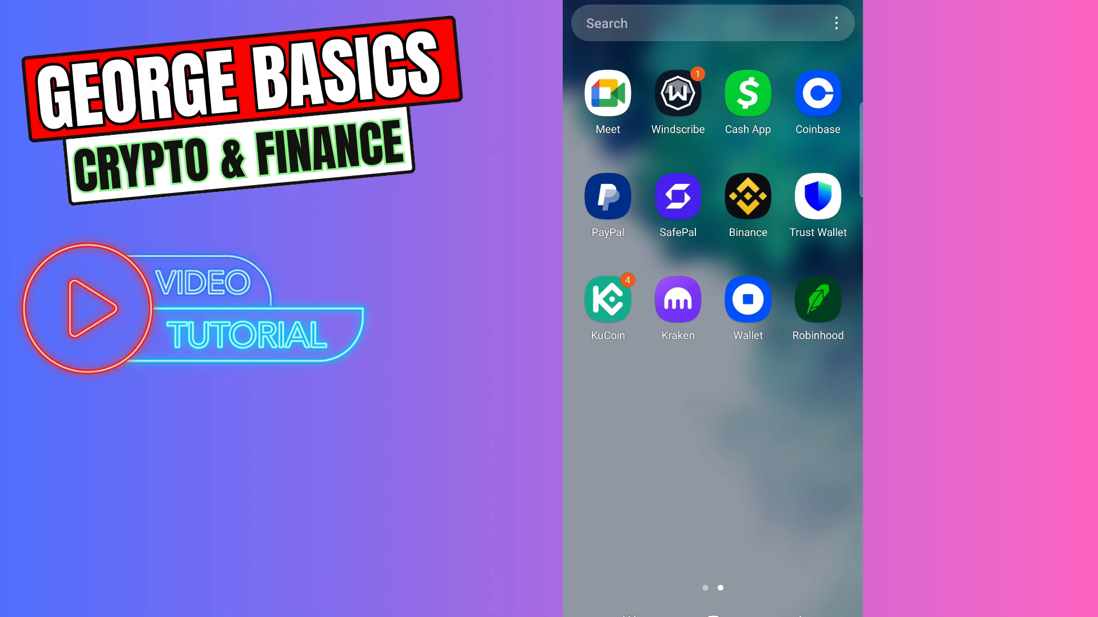
Step: Launch Cash App from the app drawer to its $0 payment screen
left_click(748, 94)
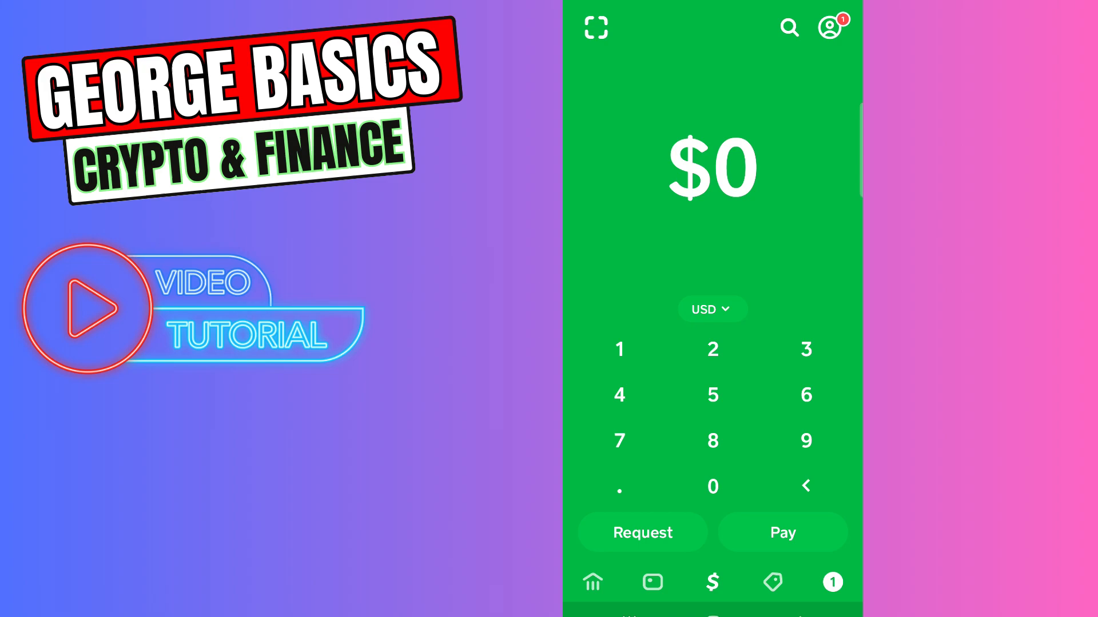
Step: Open Linked banks from the profile's Account & settings menu
left_click(829, 28)
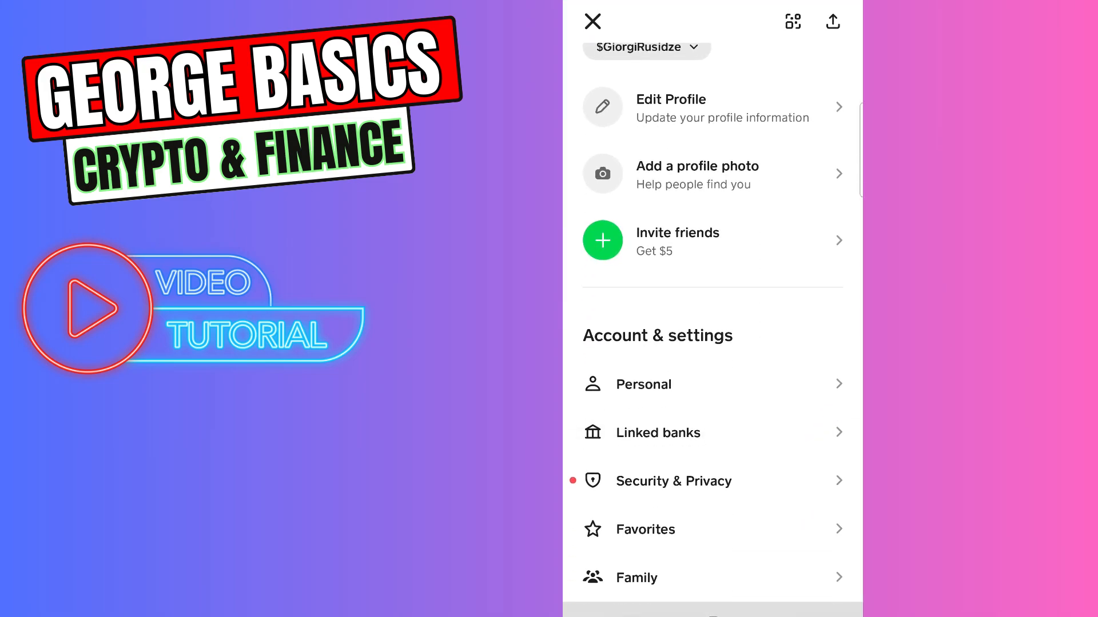
left_click(658, 432)
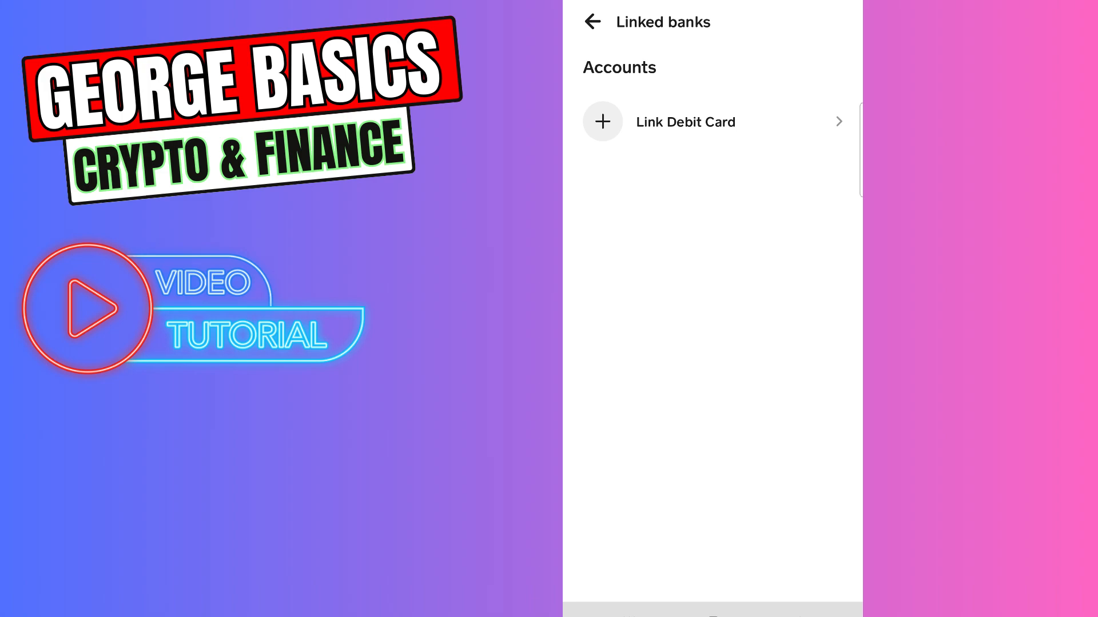
left_click(686, 122)
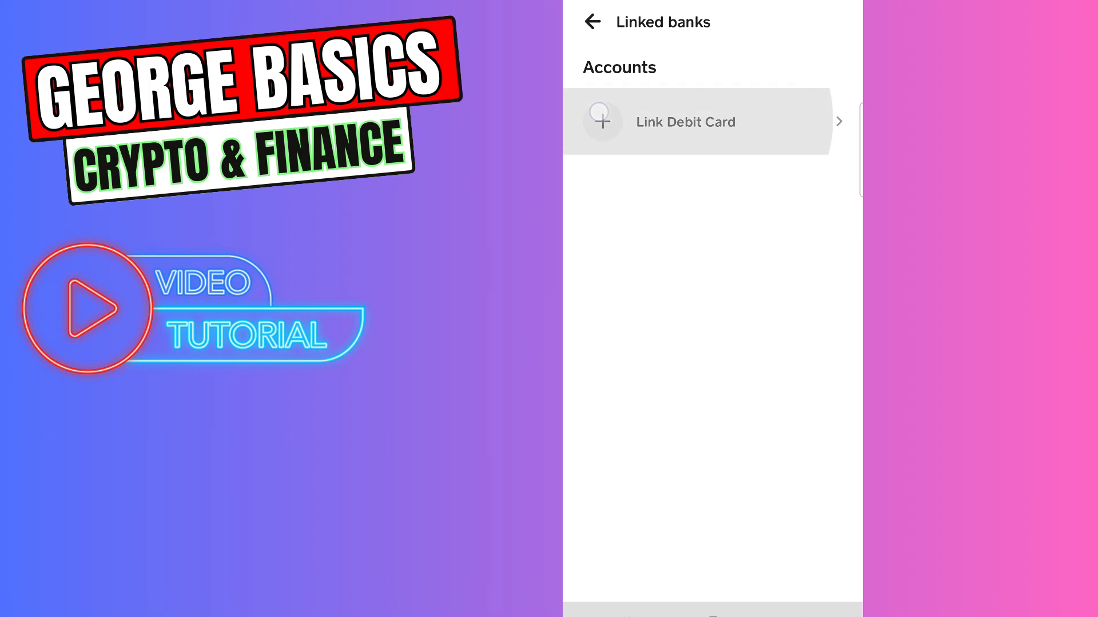
left_click(684, 121)
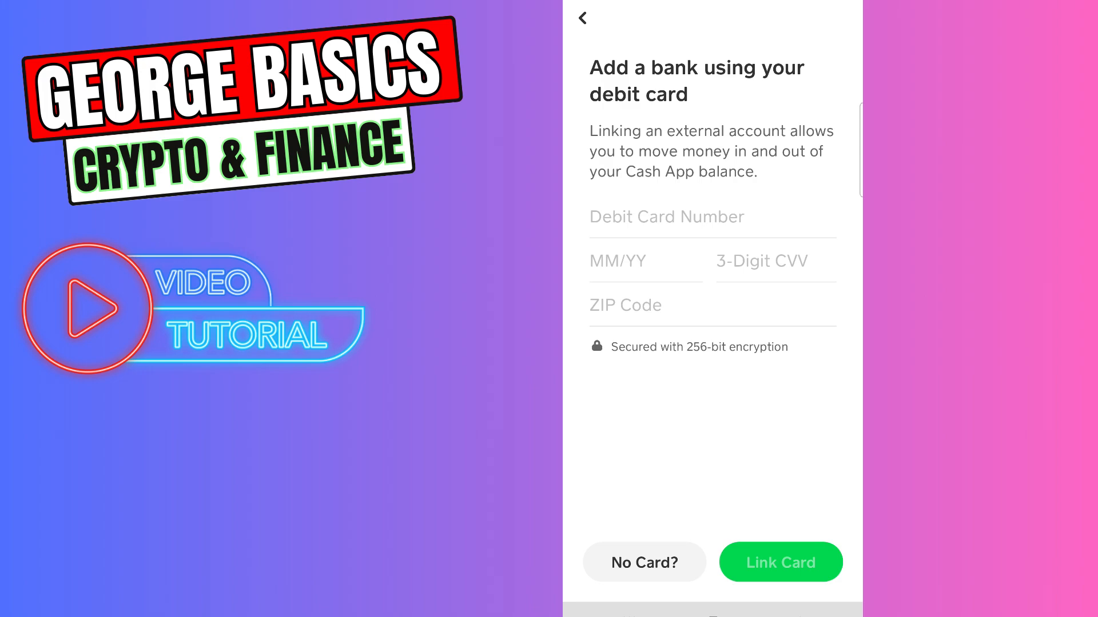
left_click(582, 18)
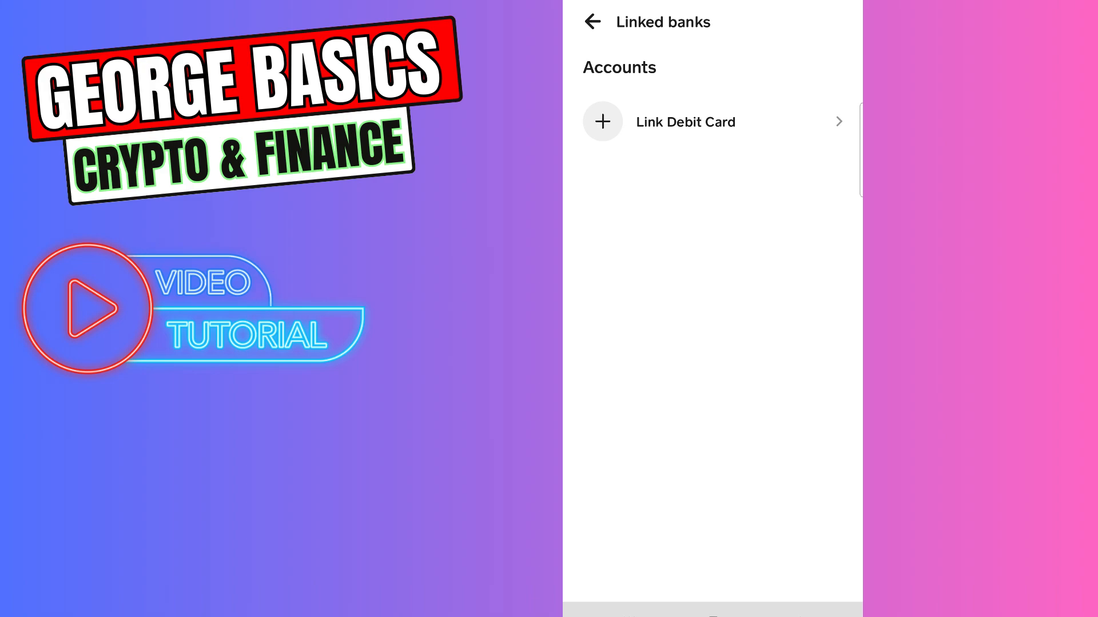
Step: Choose No Card? and accept Plaid's Link your bank account terms
left_click(685, 122)
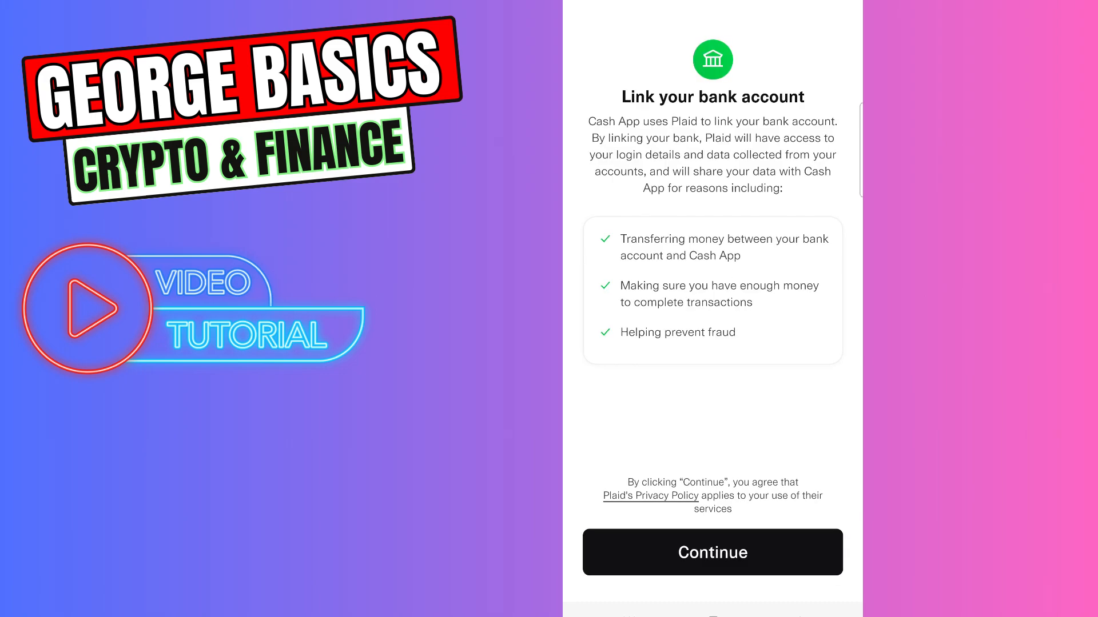
left_click(711, 552)
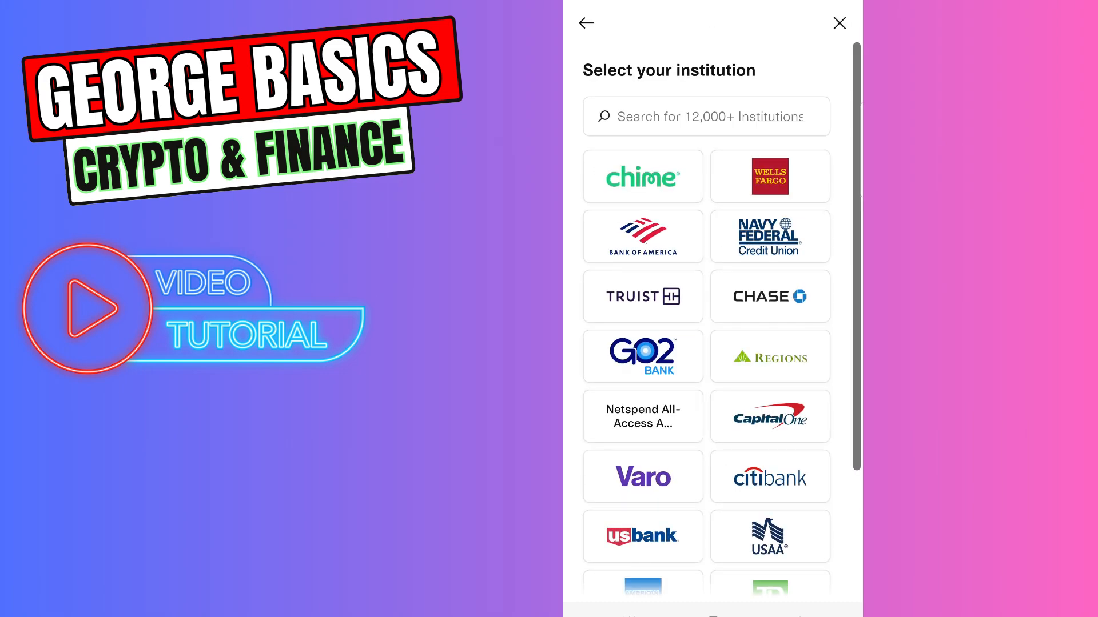
Step: Search the Plaid institution list for 'netspend' and select Netspend
left_click(705, 116)
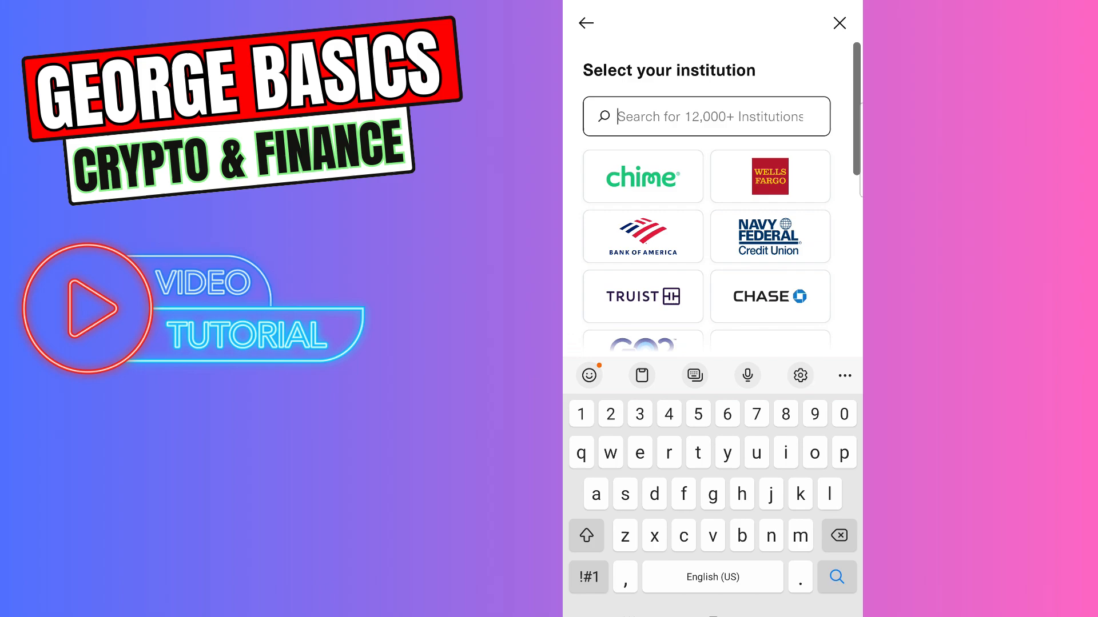
type("netsp3")
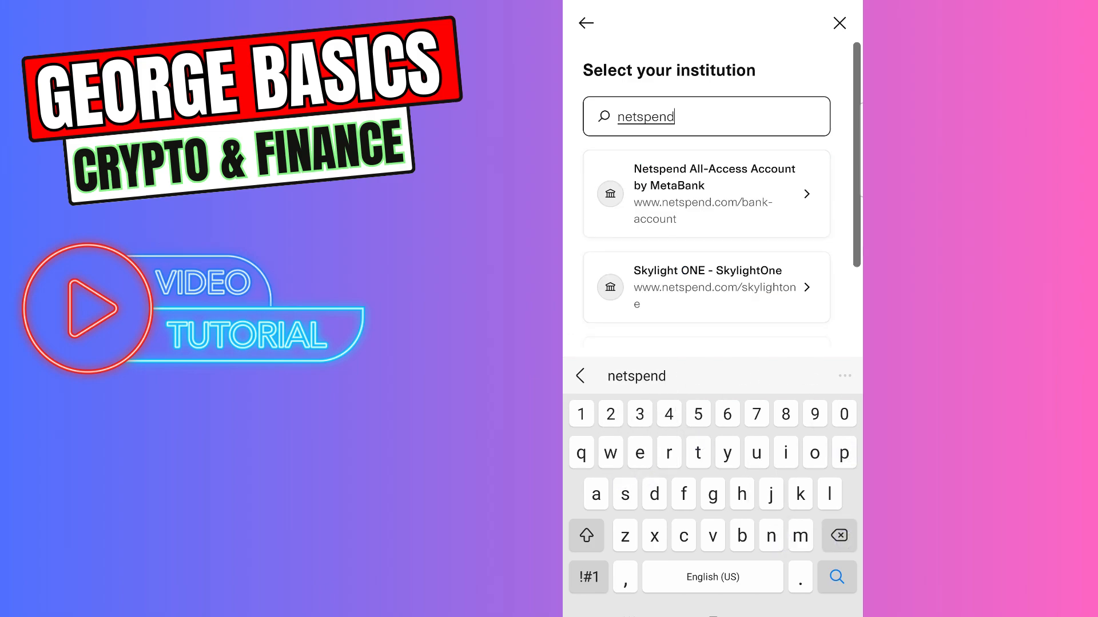
scroll("up", 3)
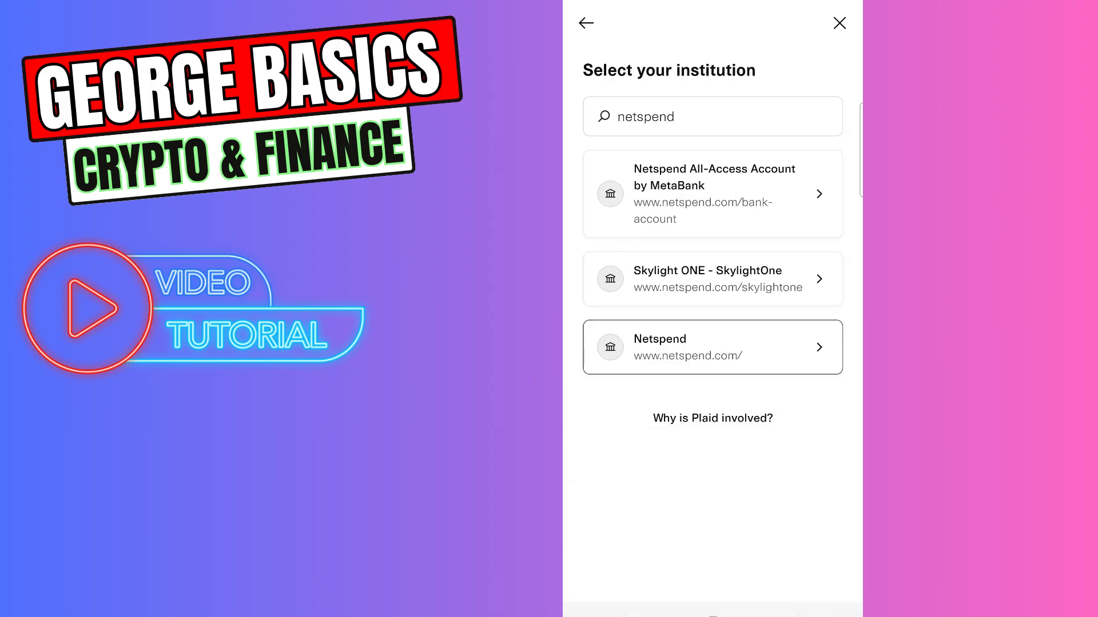
left_click(711, 347)
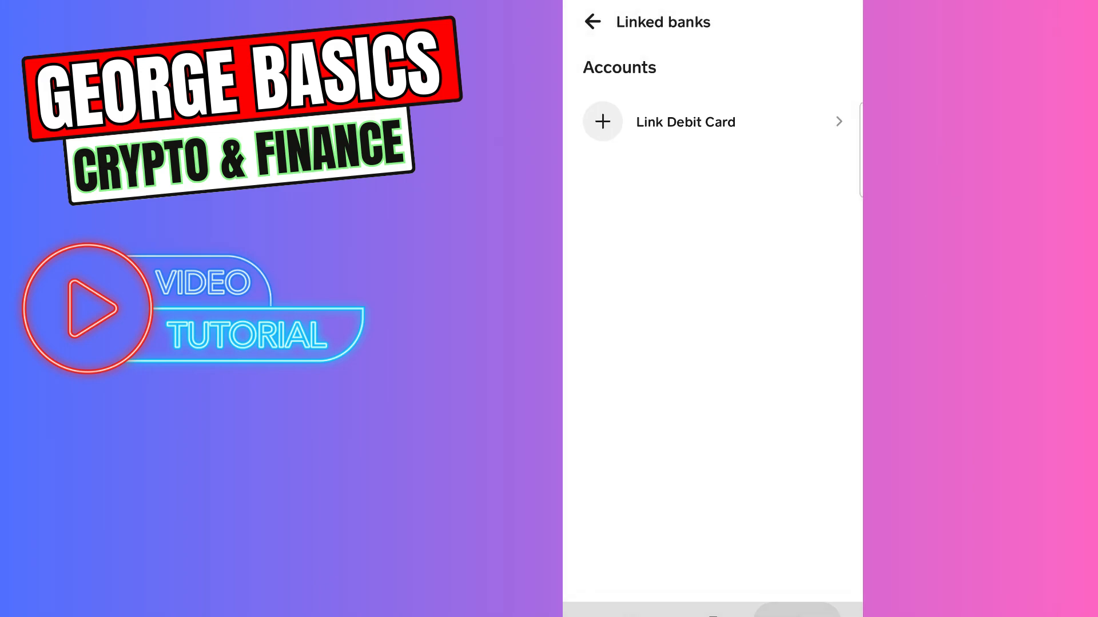
Step: From the Money tab, add $20 to the cash balance
left_click(592, 22)
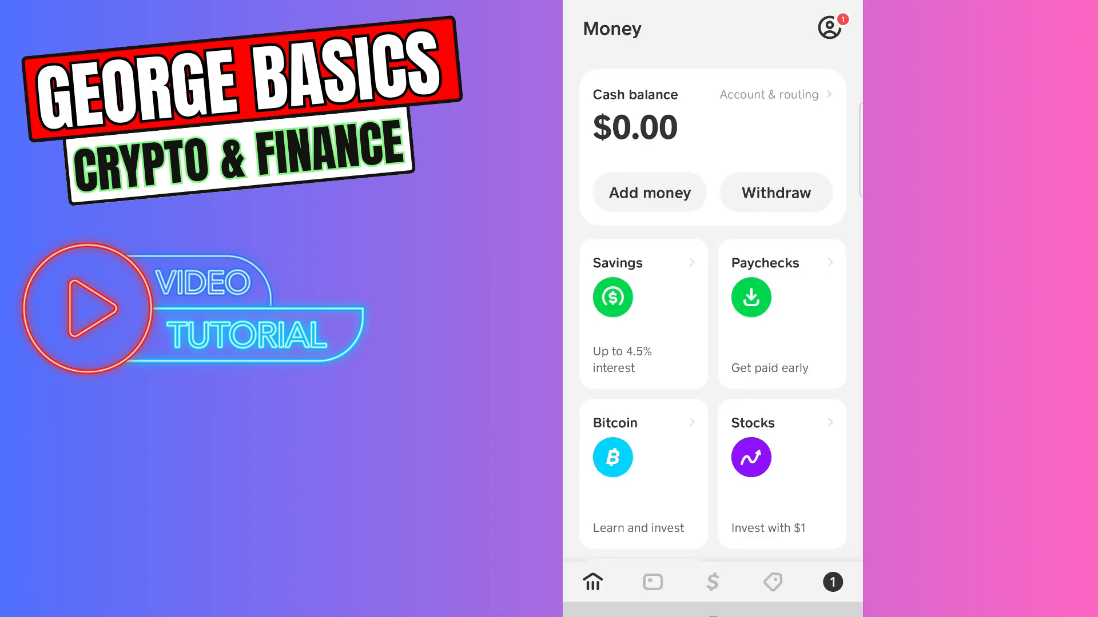
left_click(648, 192)
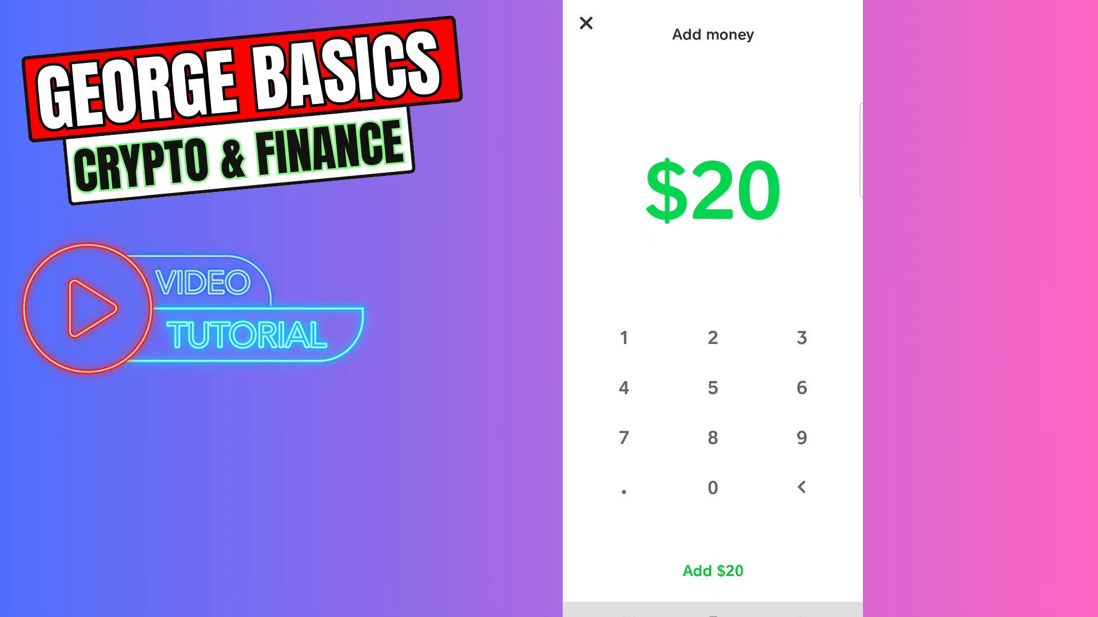
left_click(712, 571)
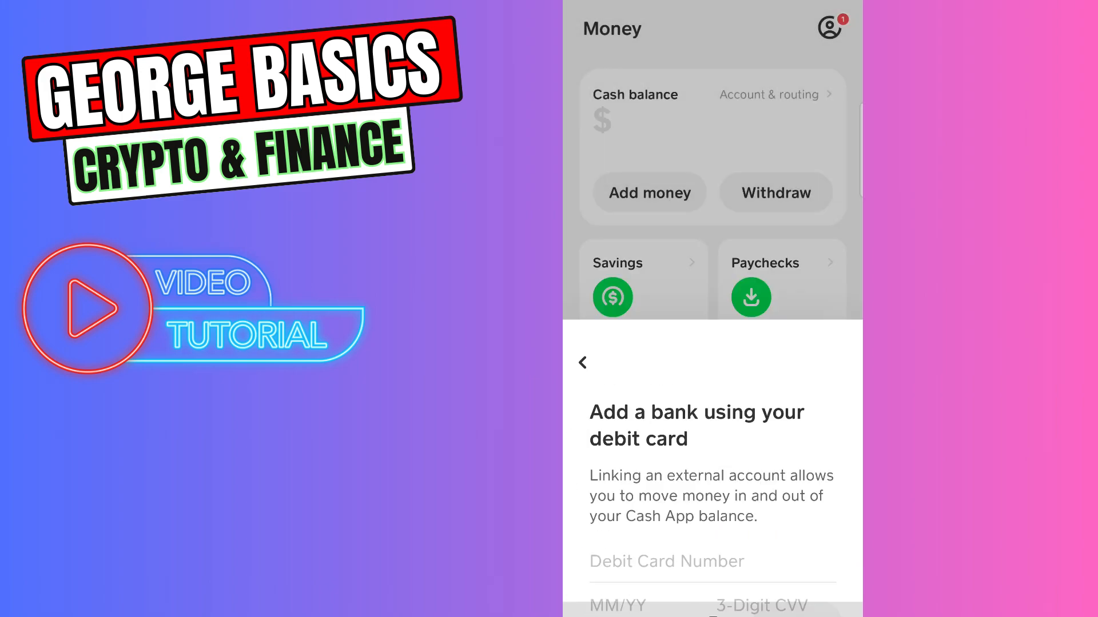